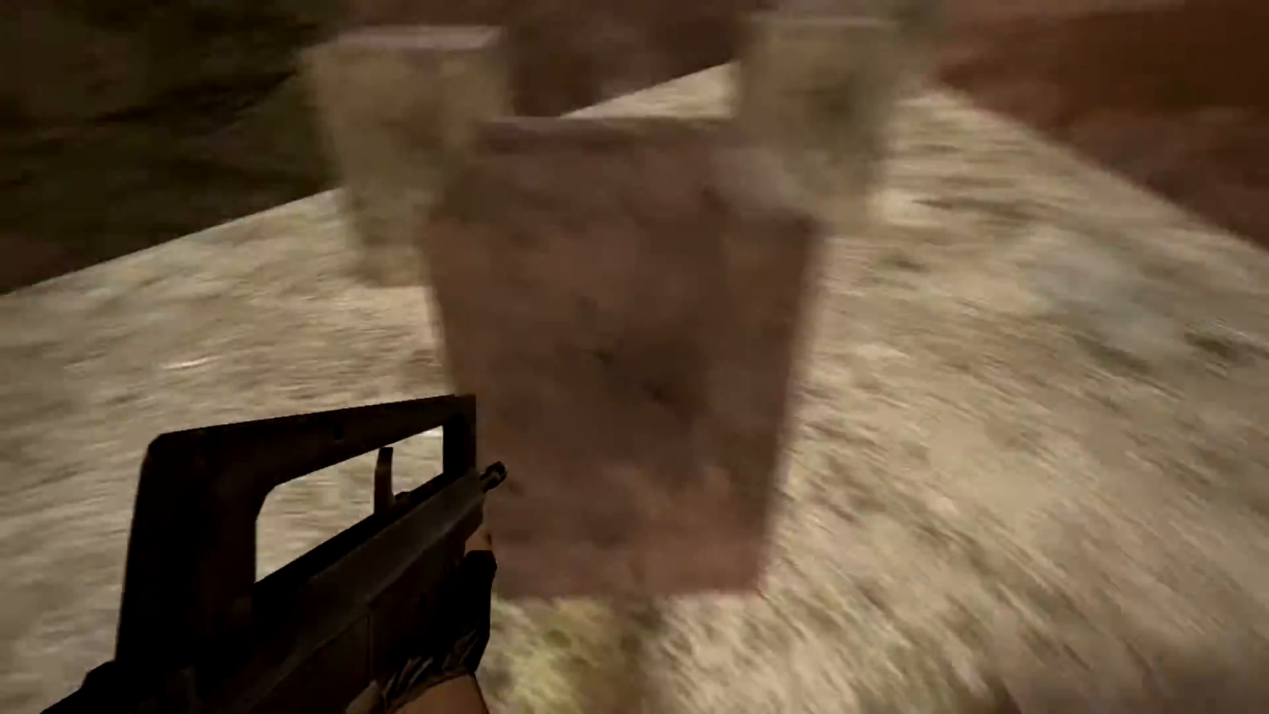
mouse_move(635, 357)
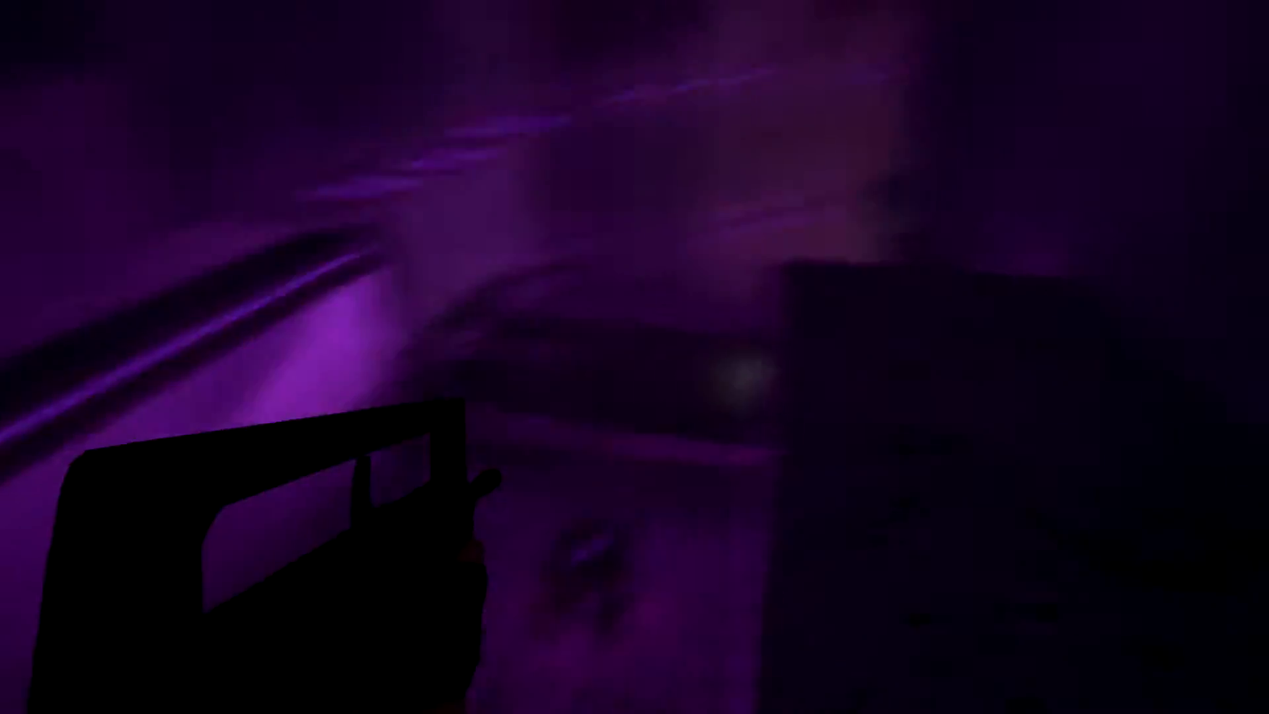
left_click(495, 483)
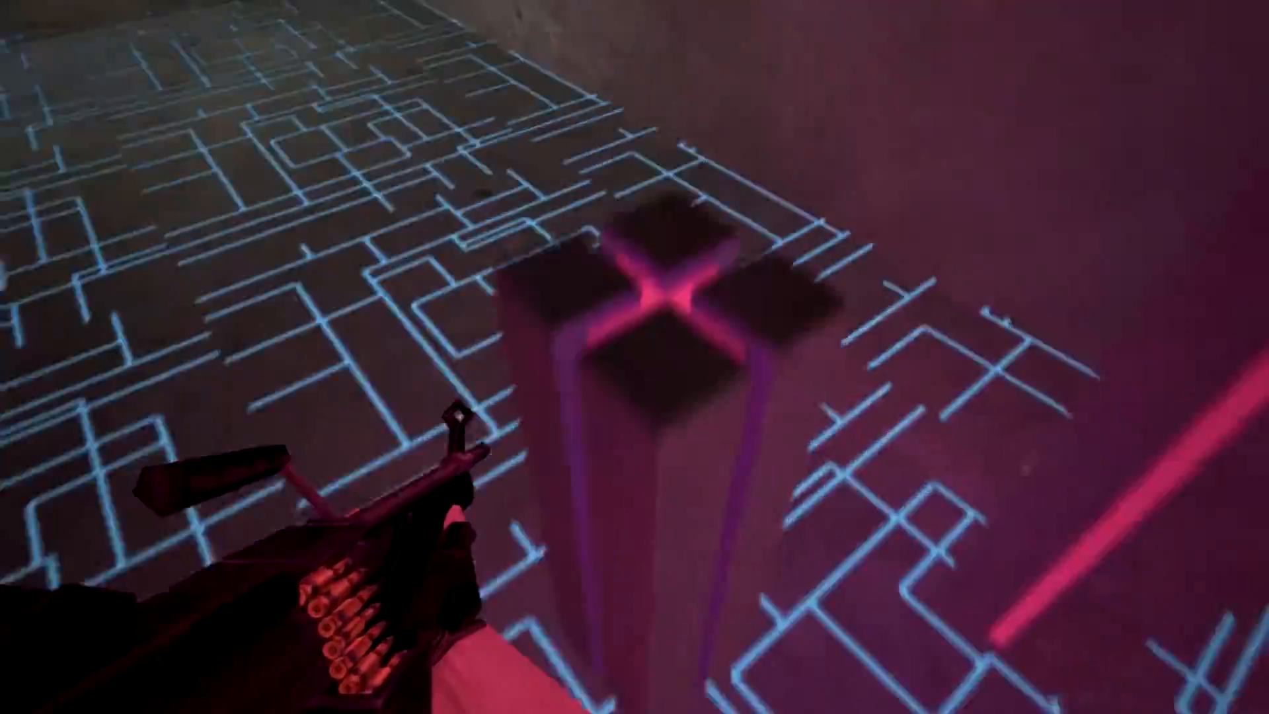
mouse_move(634, 323)
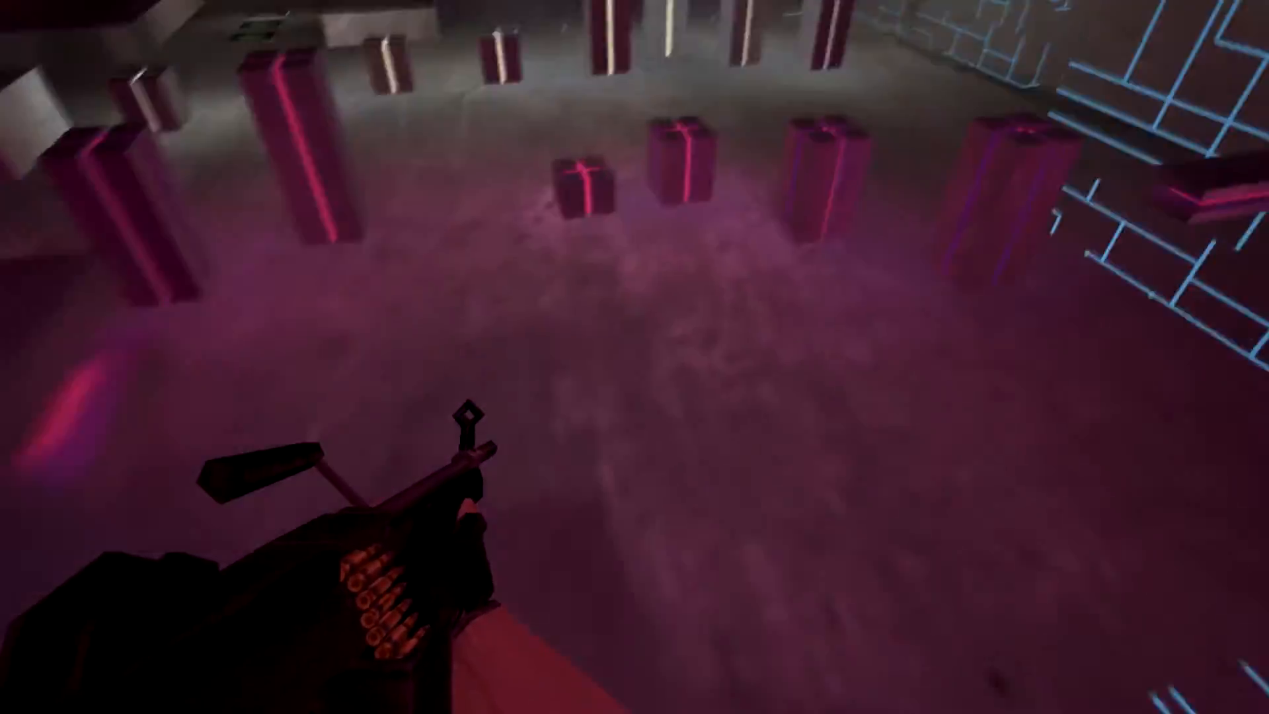